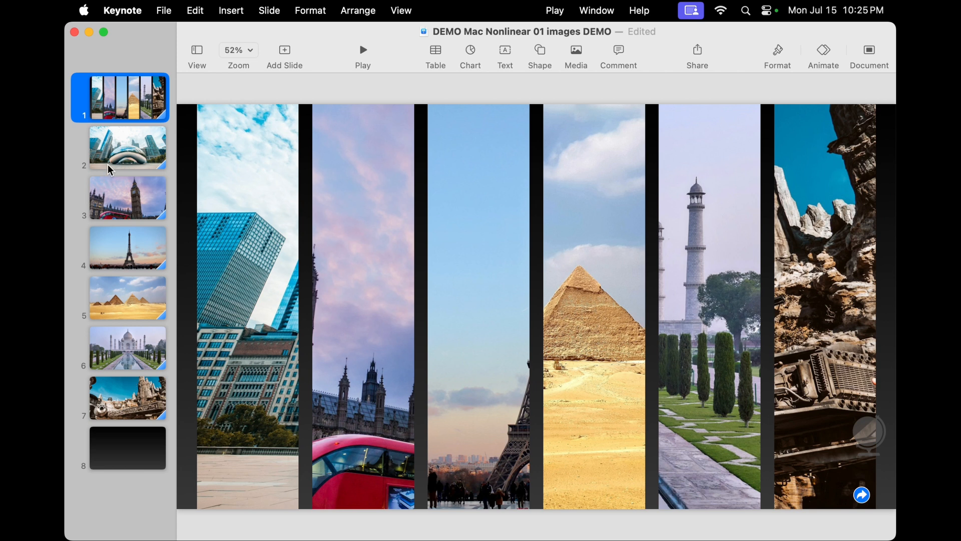
mouse_move(125, 100)
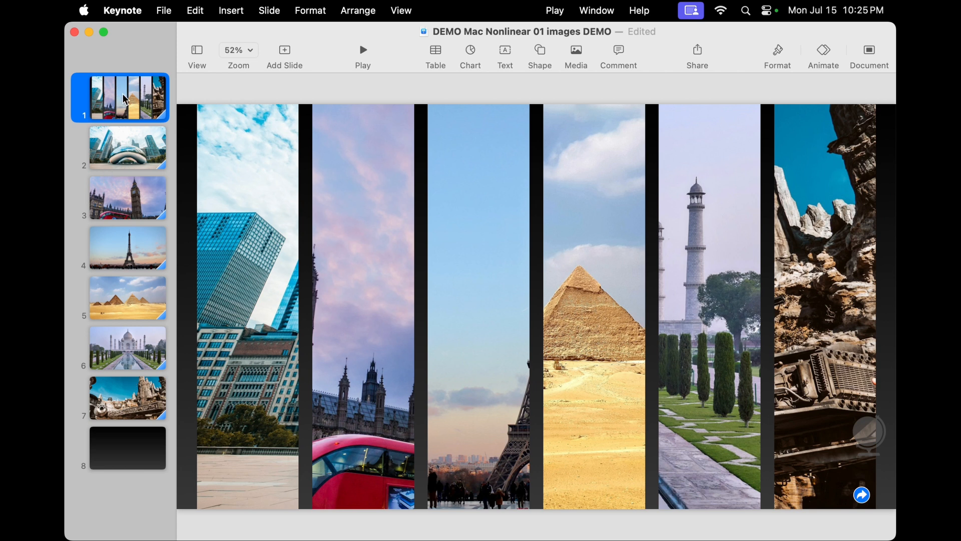
mouse_move(157, 223)
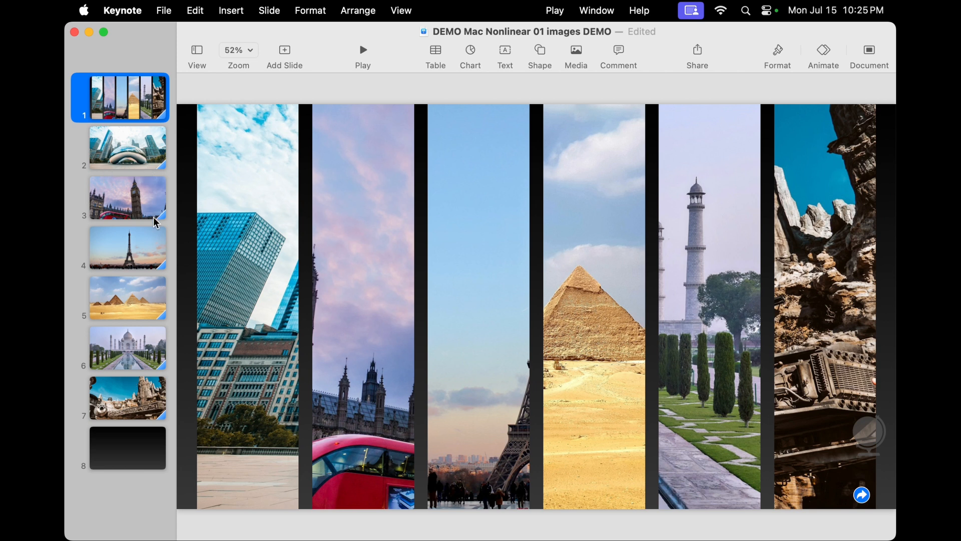
mouse_move(136, 349)
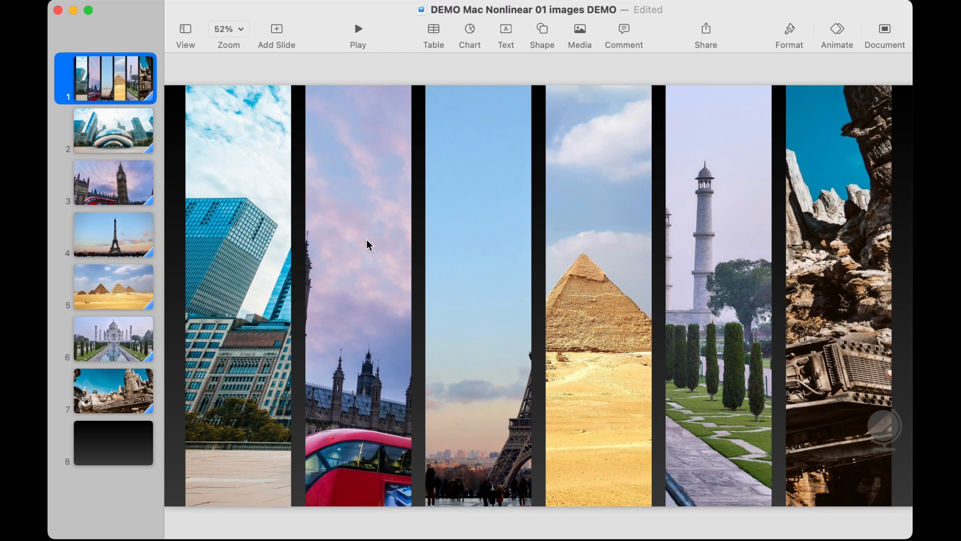
mouse_move(486, 231)
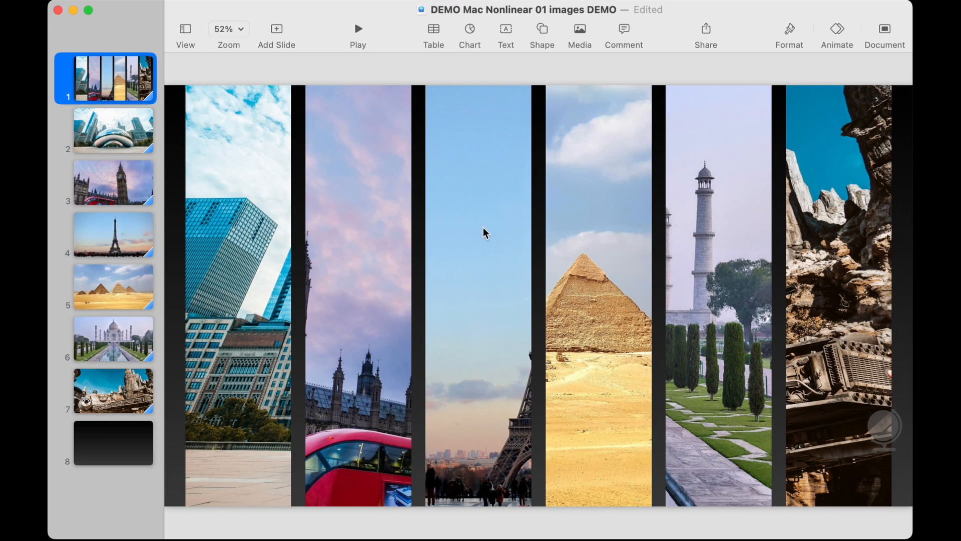
mouse_move(474, 257)
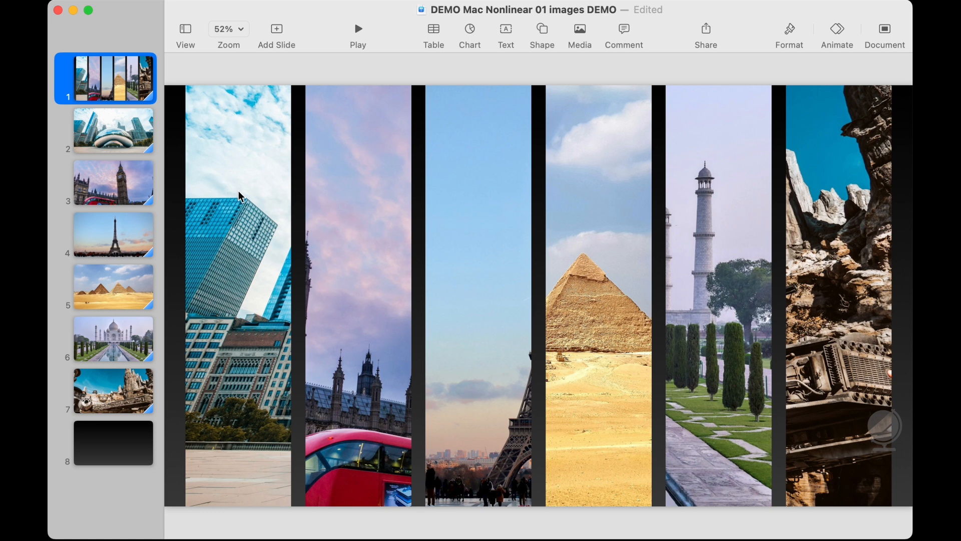
mouse_move(233, 196)
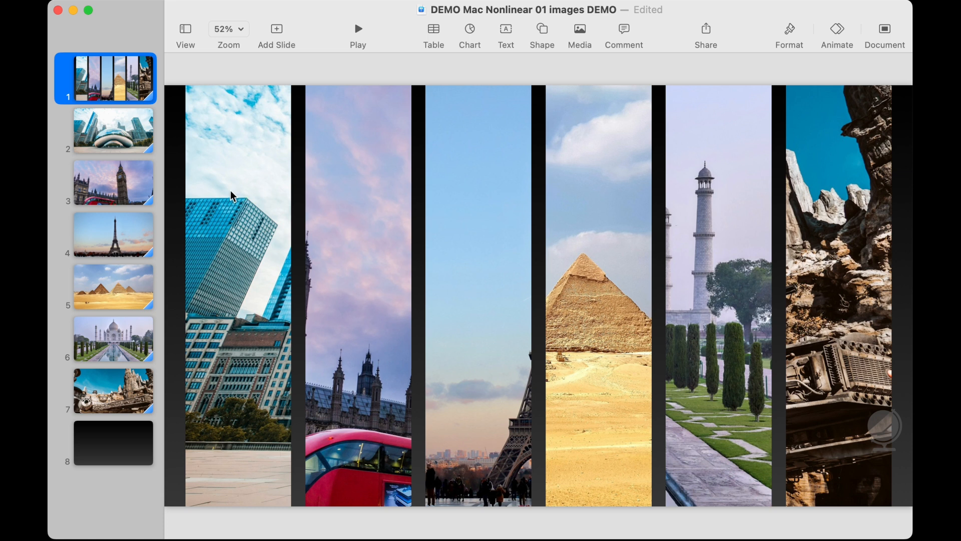
mouse_move(225, 462)
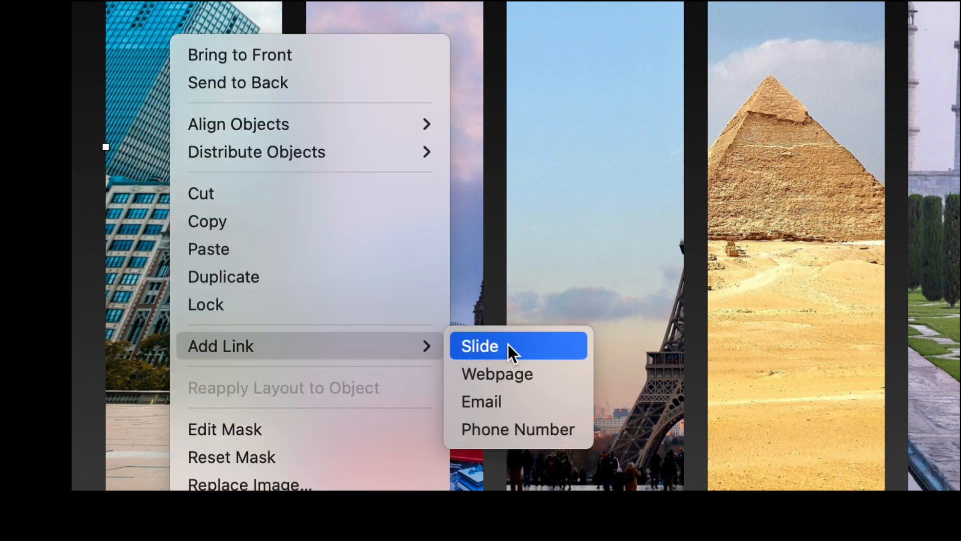
Step: Link the first two image strips to their destination slides
left_click(479, 345)
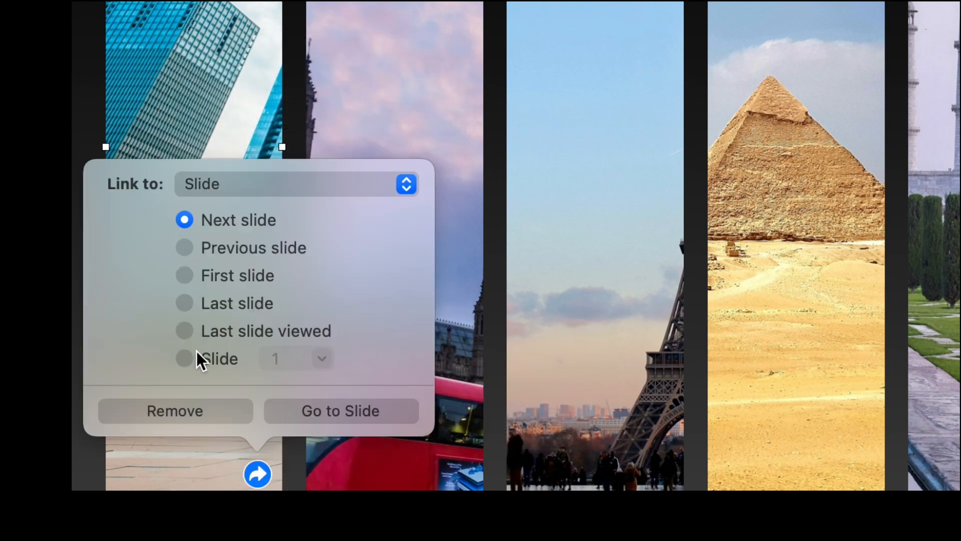
left_click(184, 358)
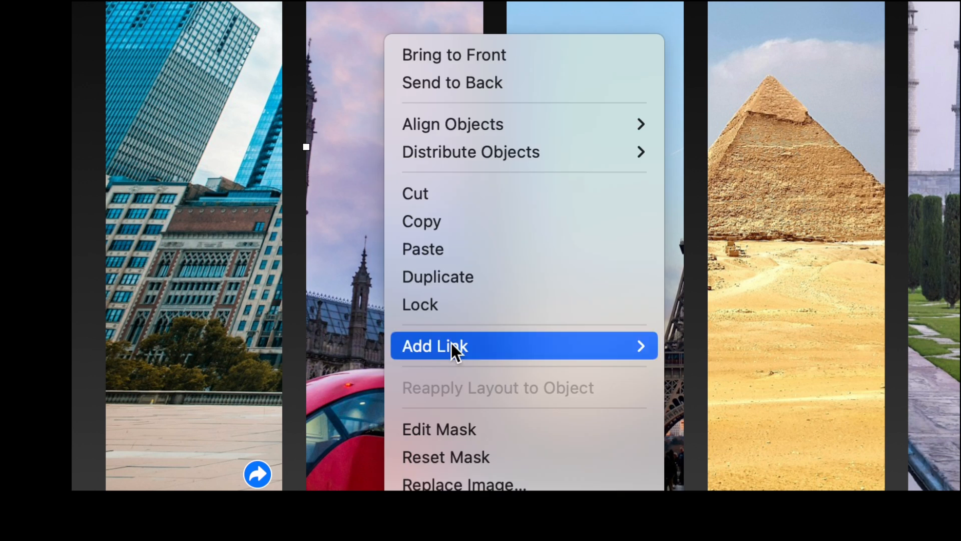
left_click(435, 345)
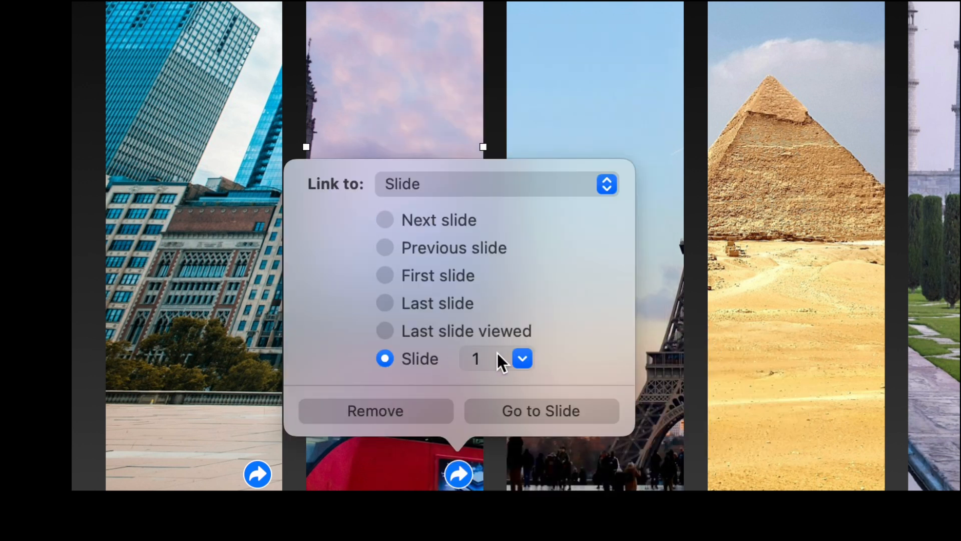
left_click(522, 358)
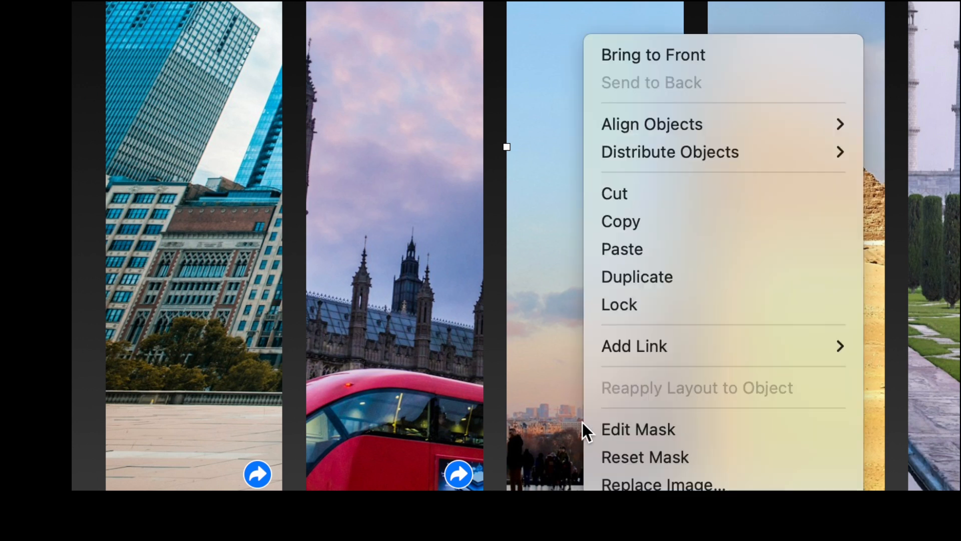
Step: Link the Eiffel Tower, pyramid and last image strips to their destination slides
left_click(634, 346)
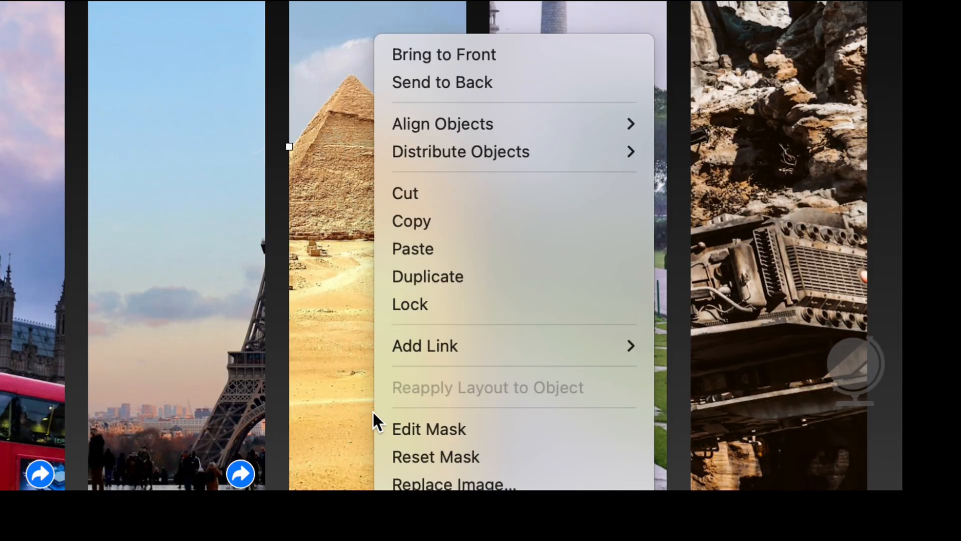
left_click(424, 345)
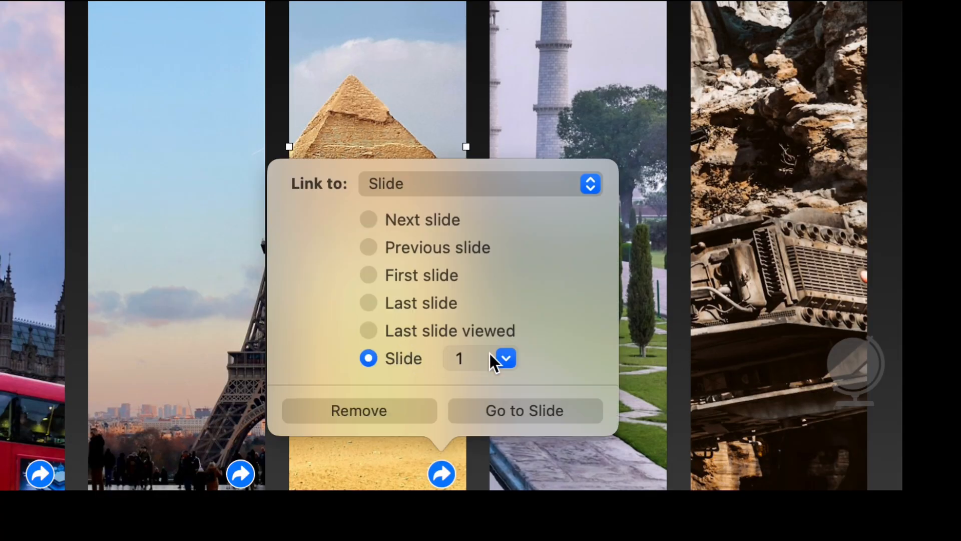
left_click(504, 359)
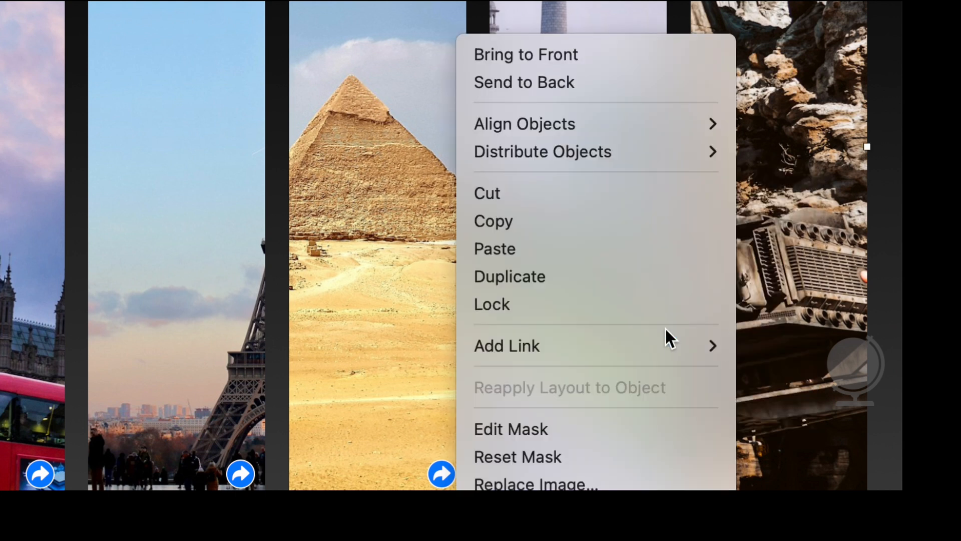
left_click(507, 345)
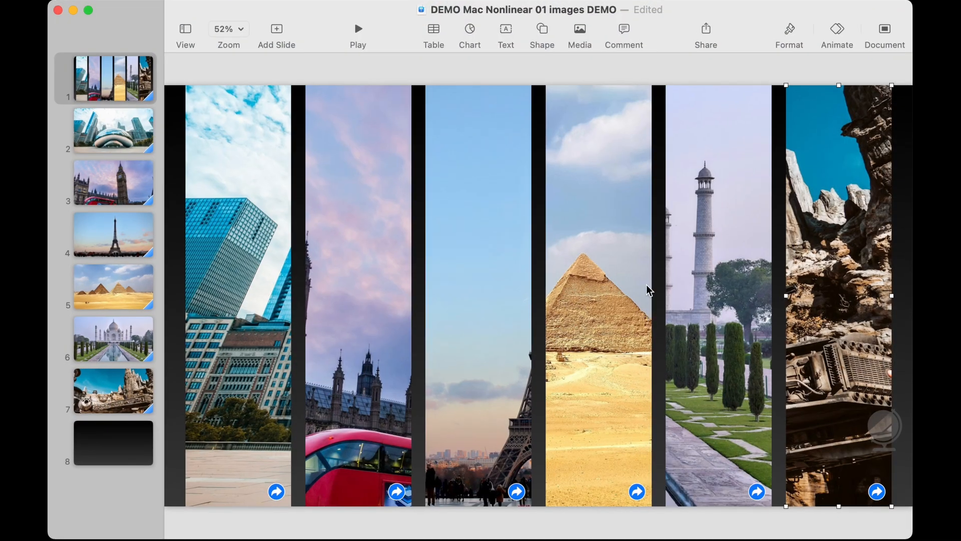
mouse_move(122, 186)
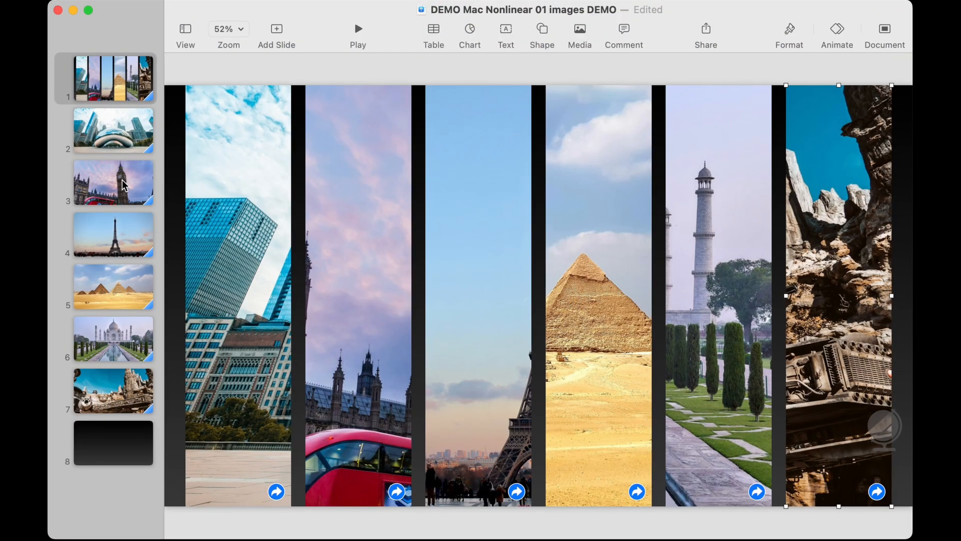
mouse_move(120, 411)
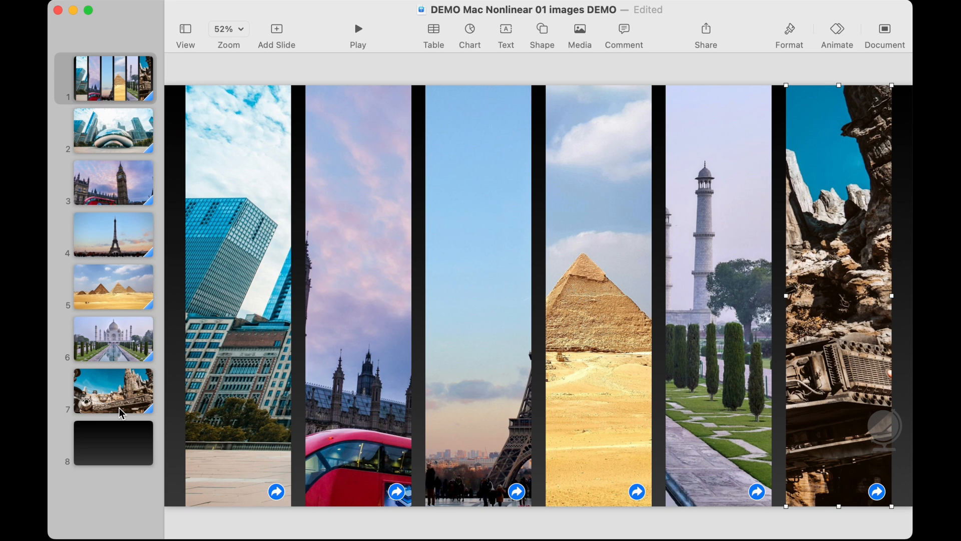
mouse_move(519, 323)
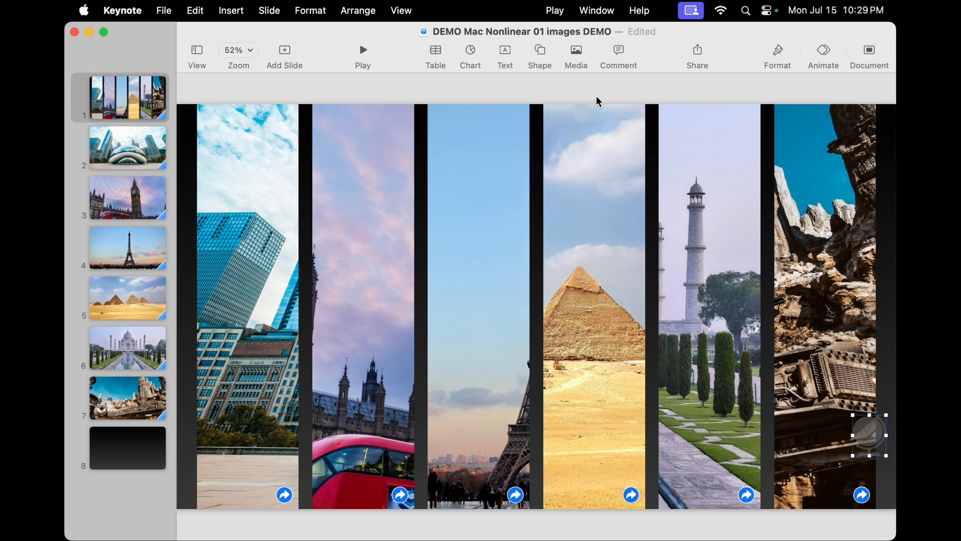
Step: Insert a globe shape from the shape library onto the menu slide
left_click(538, 54)
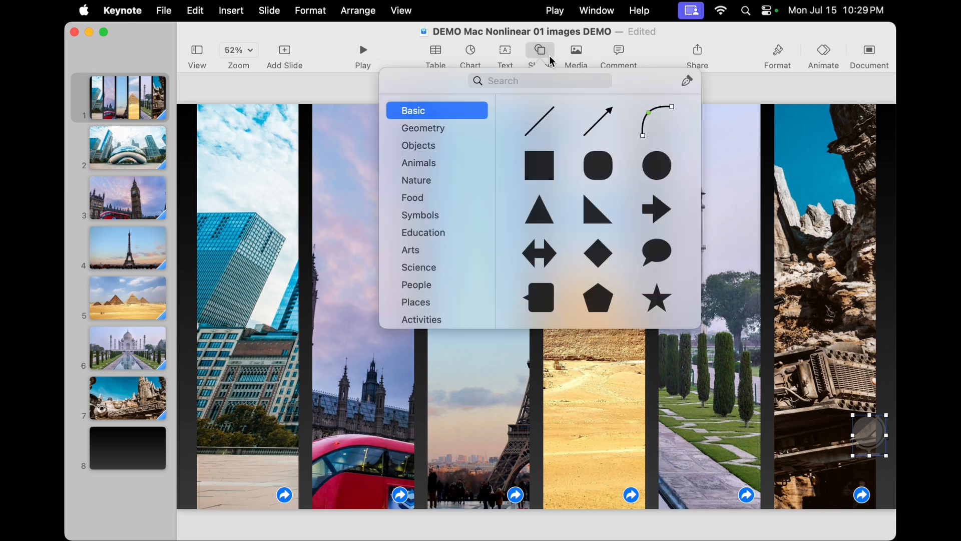
type("globe")
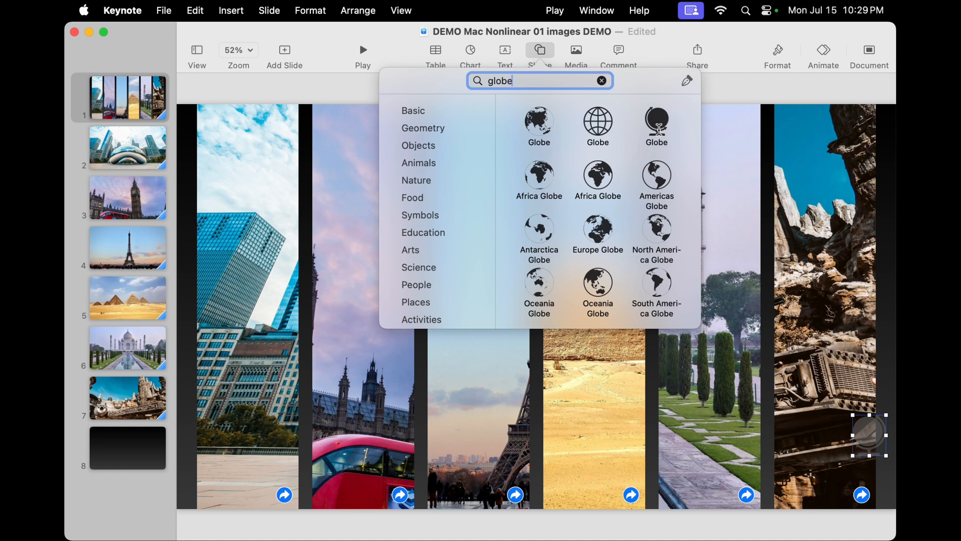
left_click(538, 54)
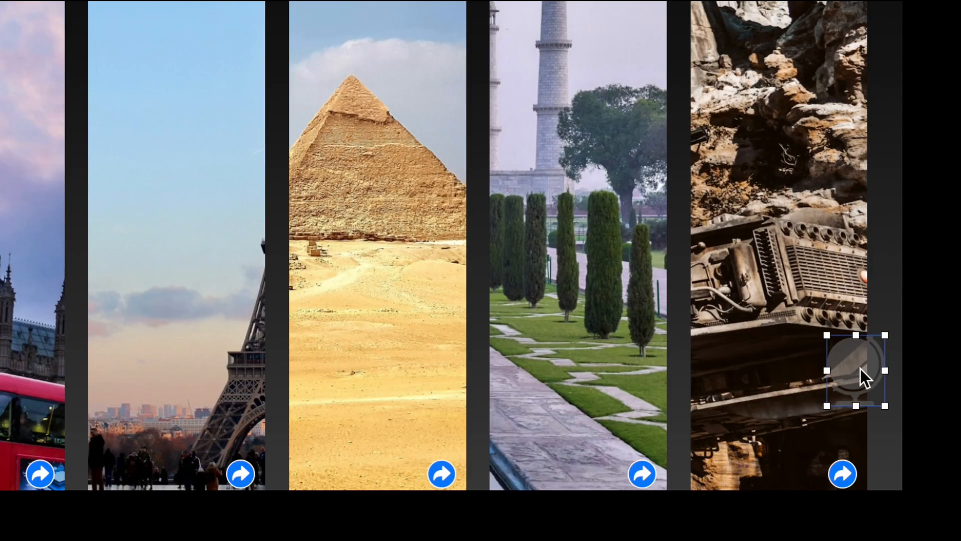
Step: Give the globe shape a slide link pointing to slide 8, the last slide
right_click(858, 370)
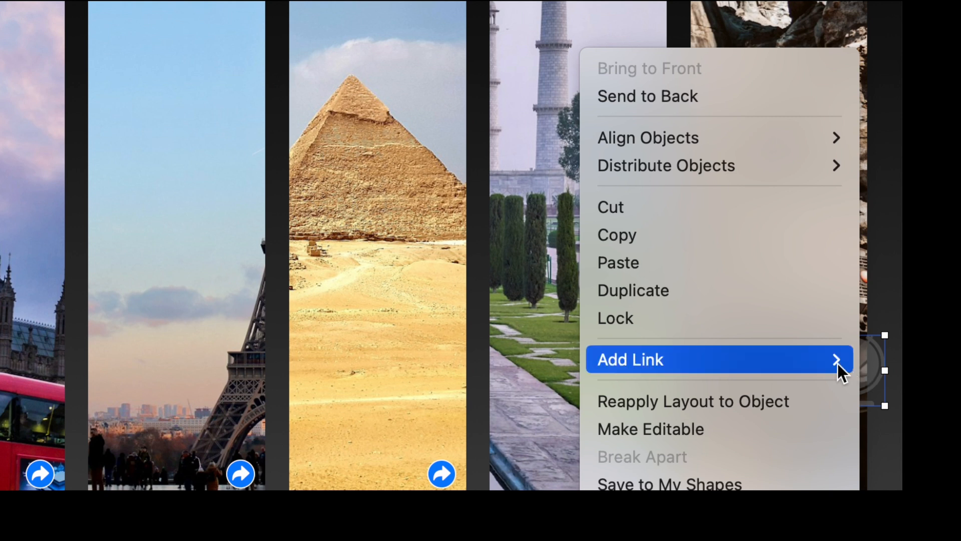
left_click(629, 359)
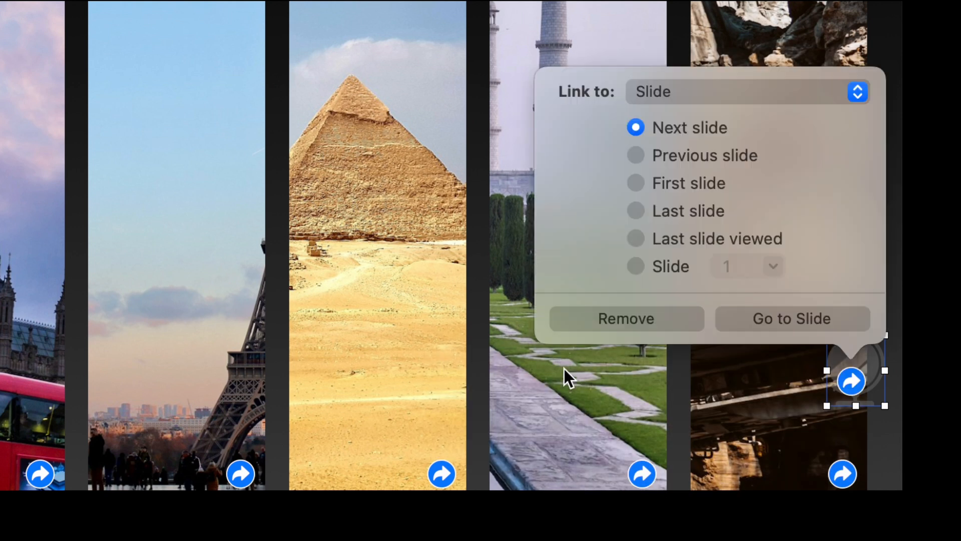
left_click(635, 266)
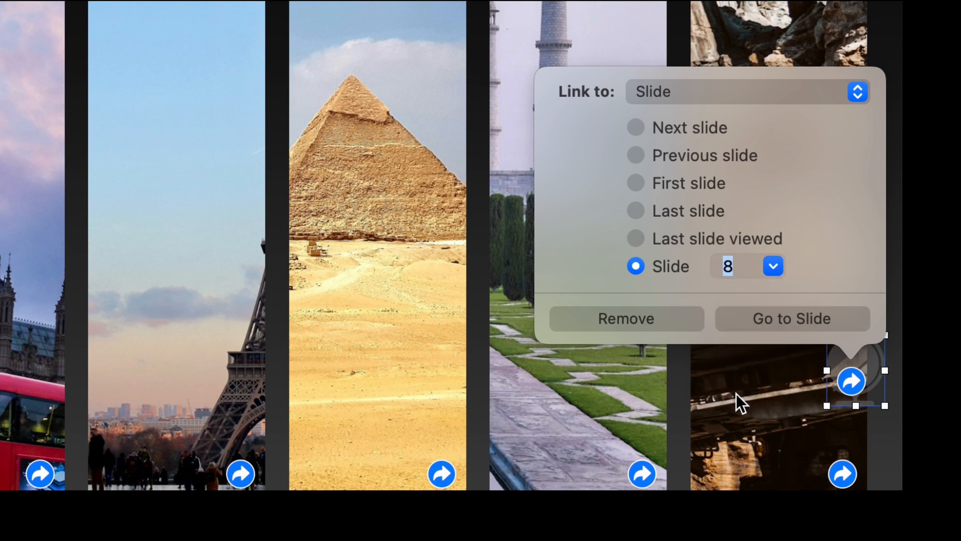
mouse_move(687, 211)
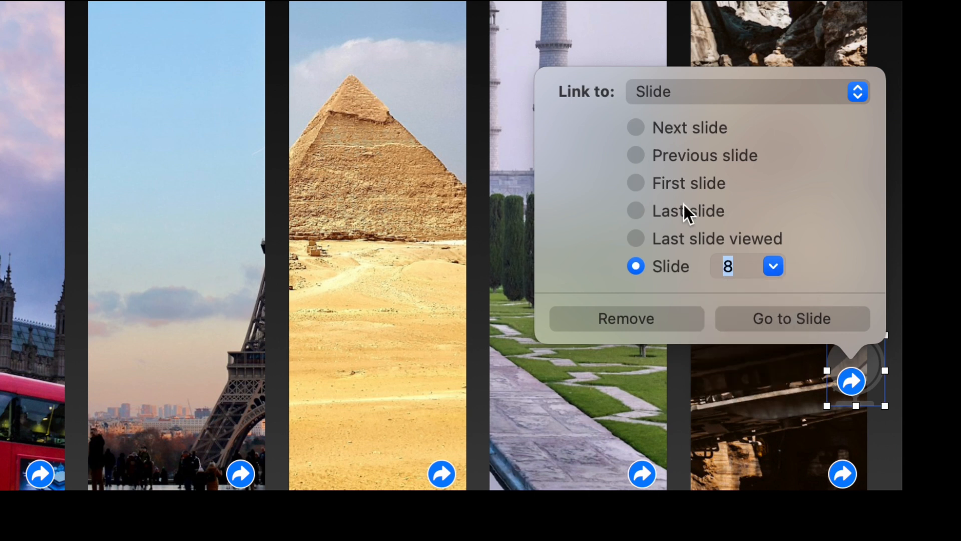
mouse_move(670, 363)
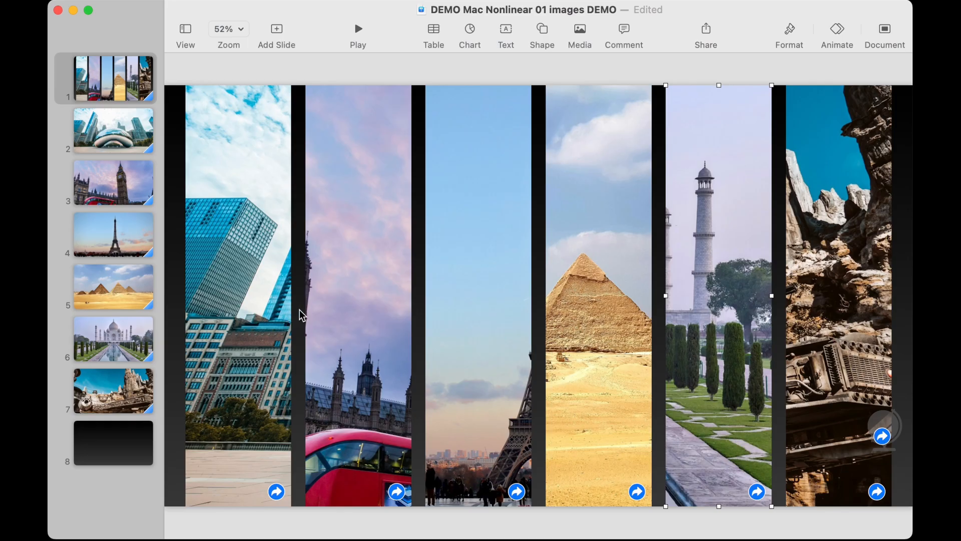
mouse_move(140, 335)
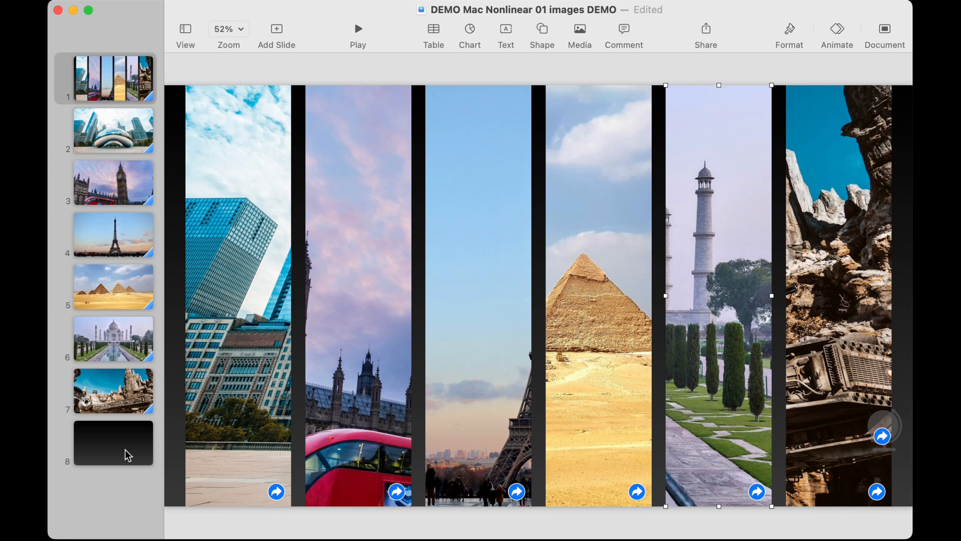
Step: On the Chicago Bean slide, link the globe shape to another slide in the deck
left_click(113, 130)
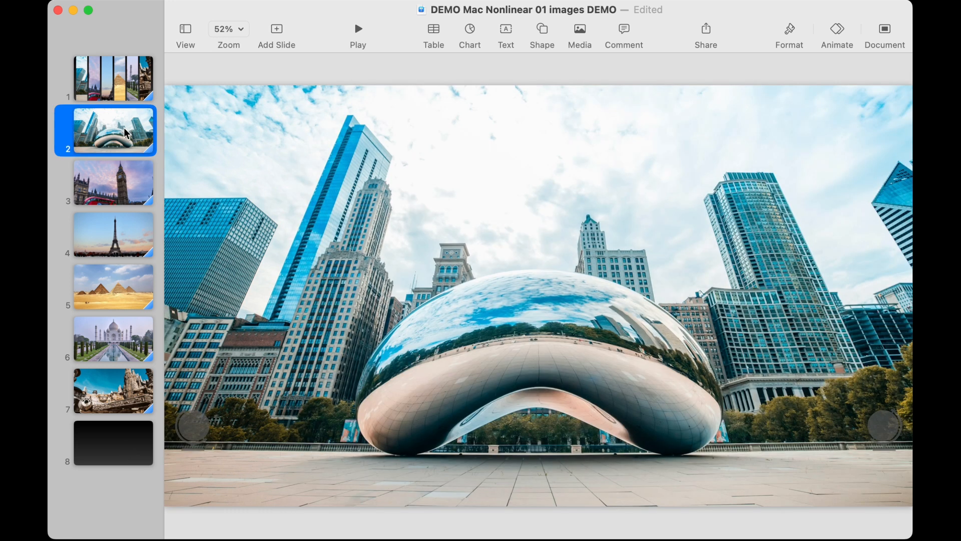
right_click(126, 376)
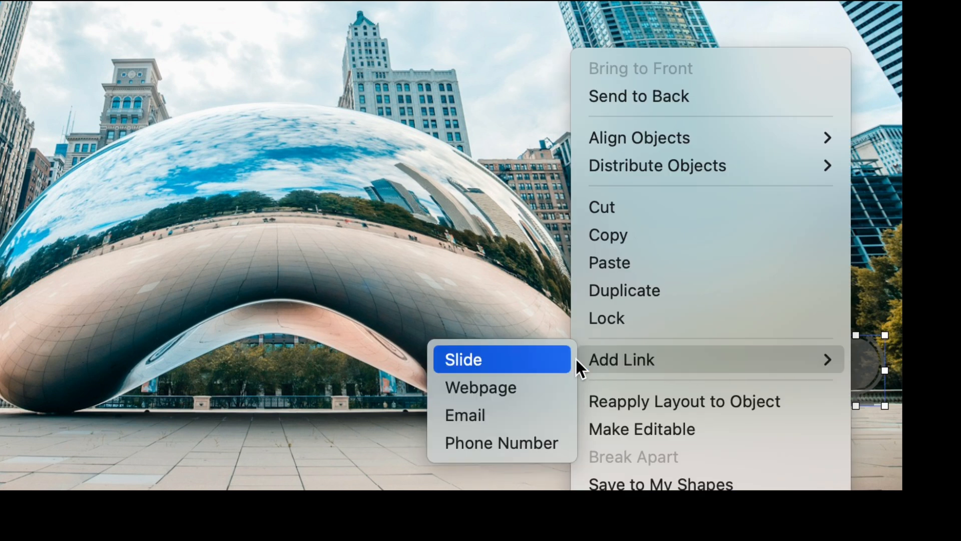
left_click(462, 360)
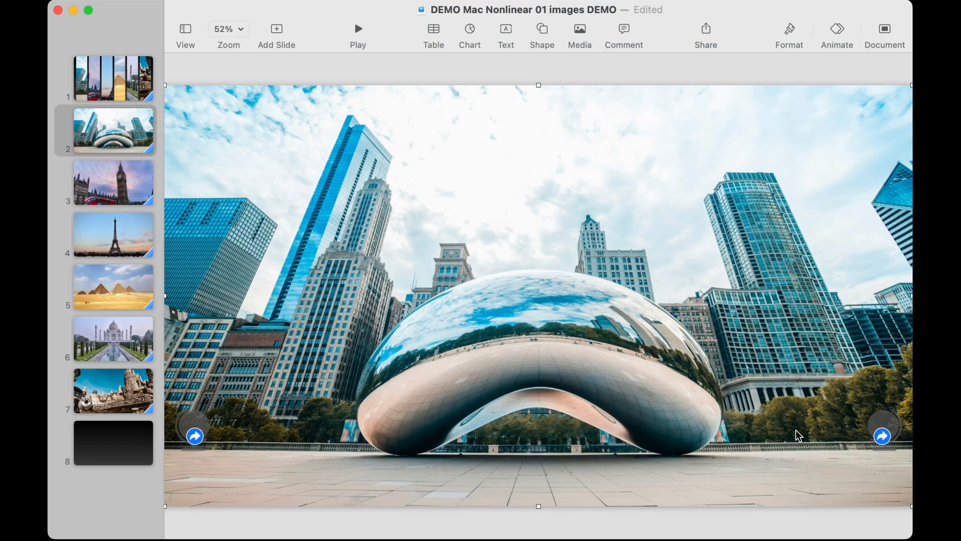
Step: Copy both linked globes from slide 2 and paste them onto the Big Ben slide
left_click(195, 435)
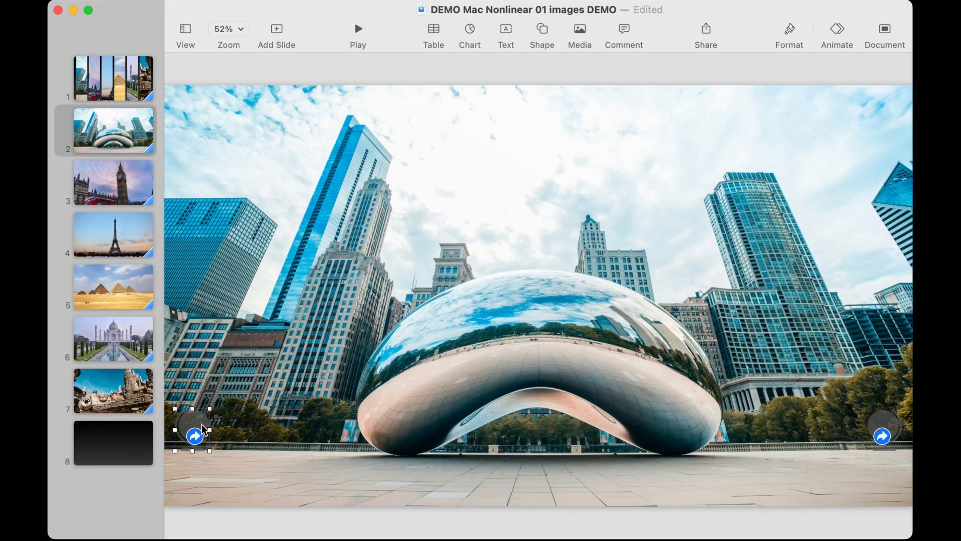
left_click(882, 436)
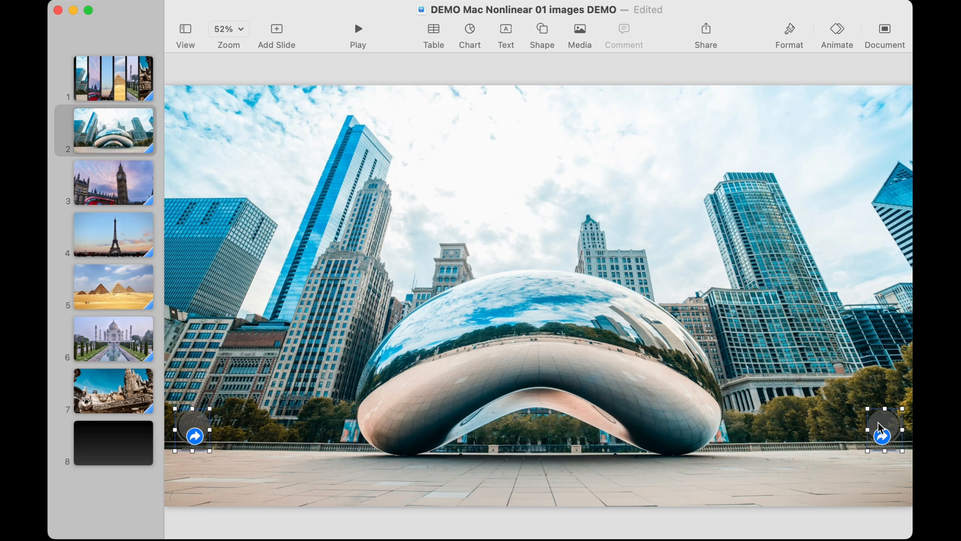
left_click(195, 10)
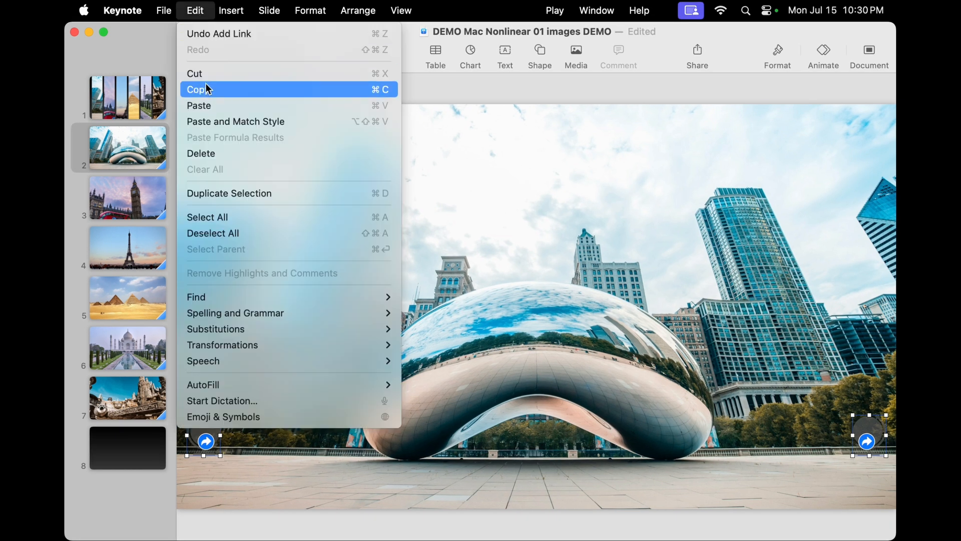
left_click(127, 197)
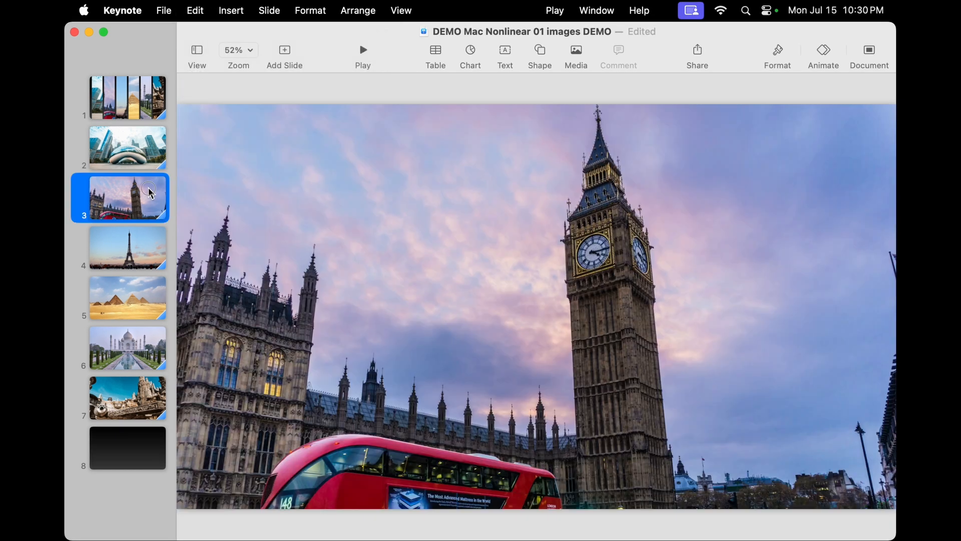
left_click(194, 10)
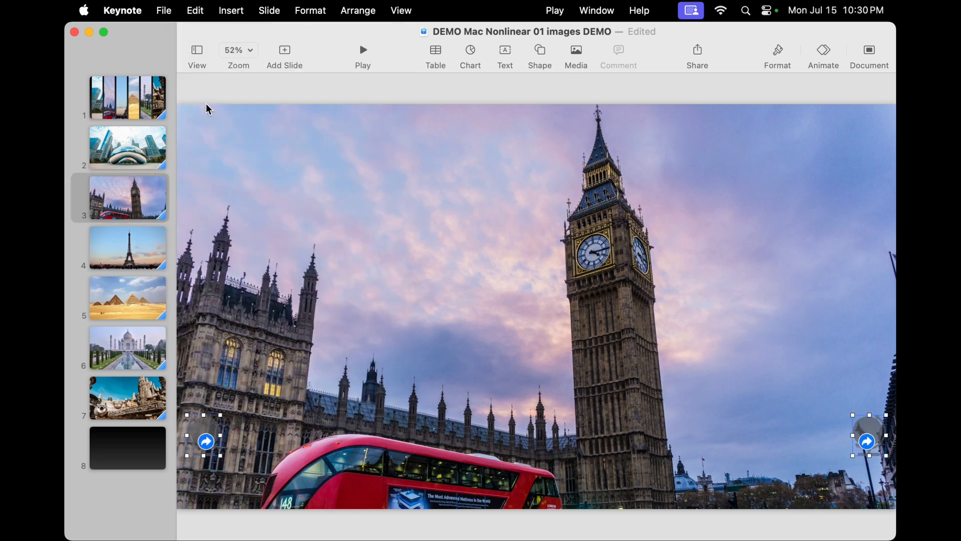
Step: Paste the globes onto the Eiffel Tower and later photo slides, then return to the menu slide
left_click(127, 247)
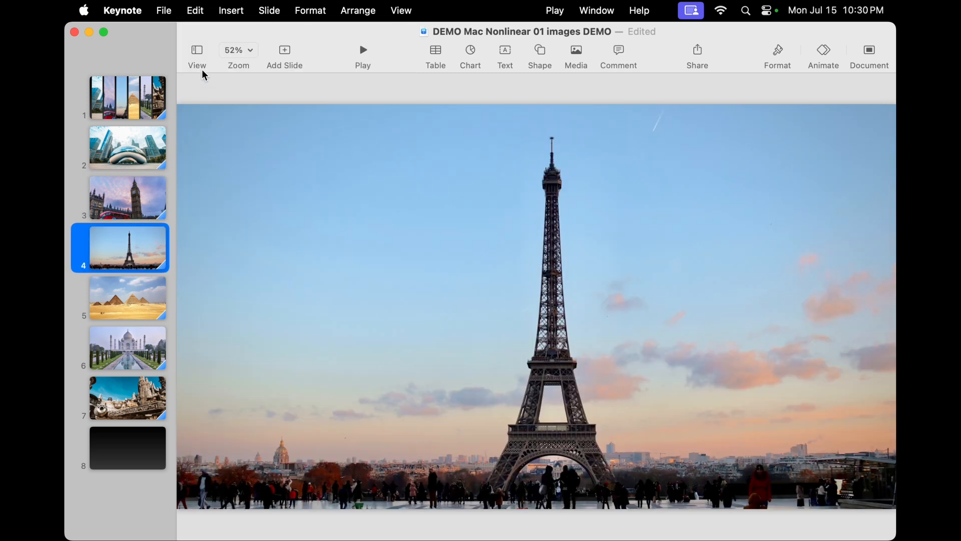
left_click(195, 10)
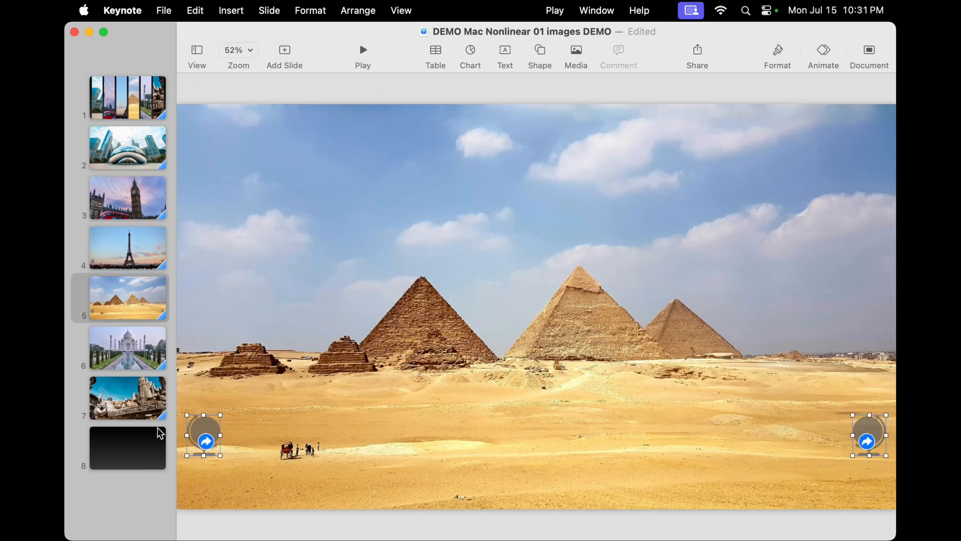
left_click(127, 348)
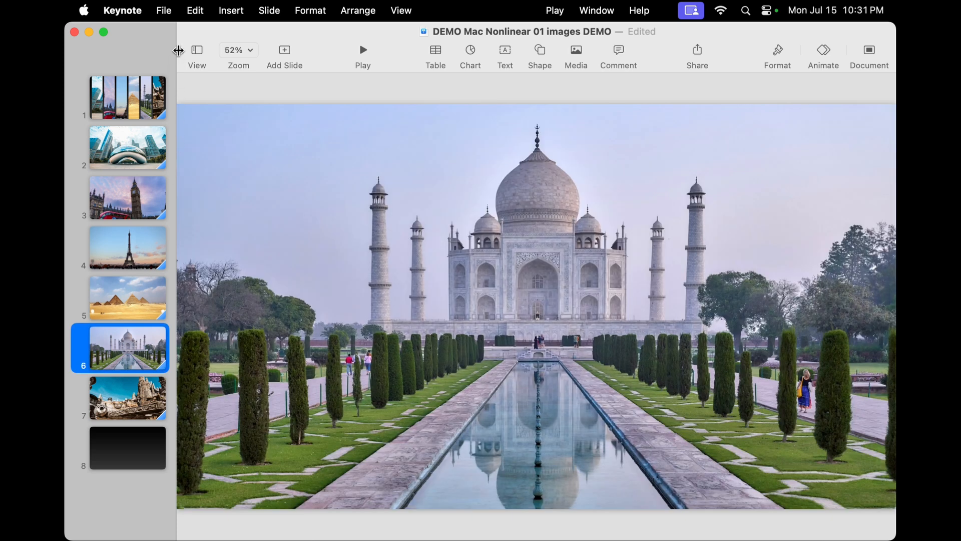
left_click(127, 397)
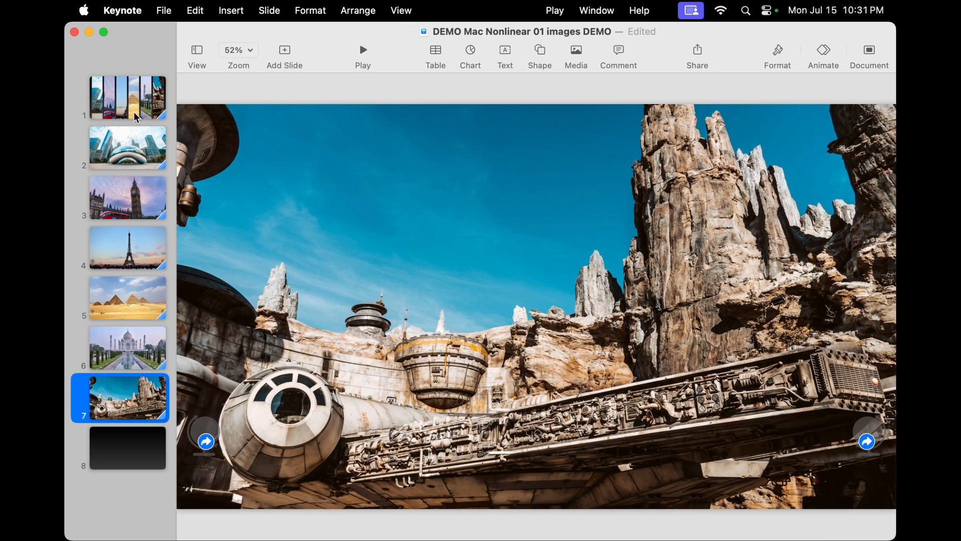
left_click(127, 97)
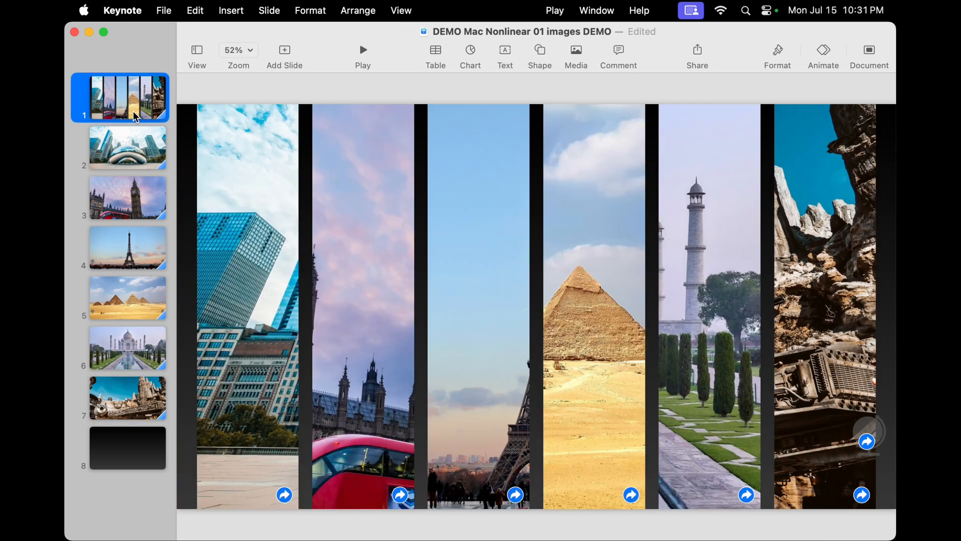
mouse_move(133, 125)
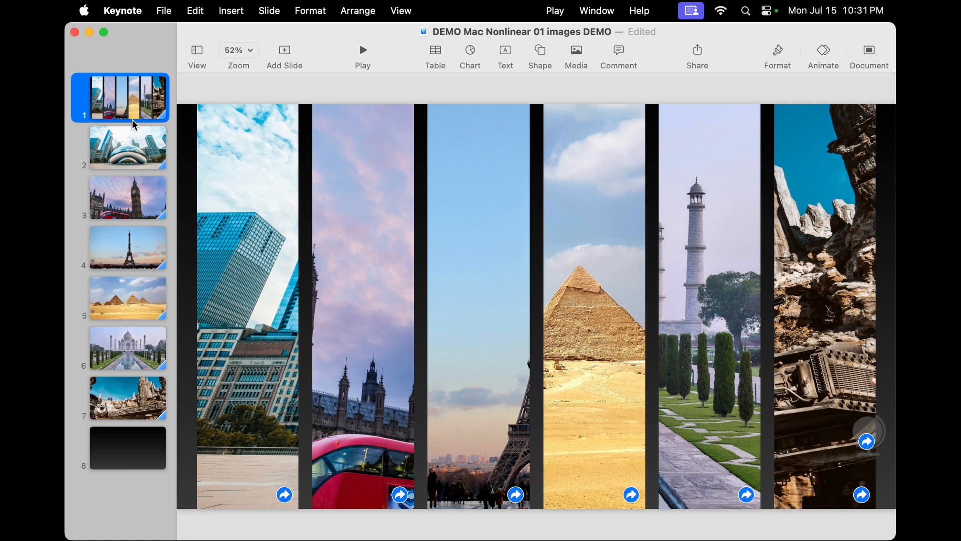
mouse_move(679, 244)
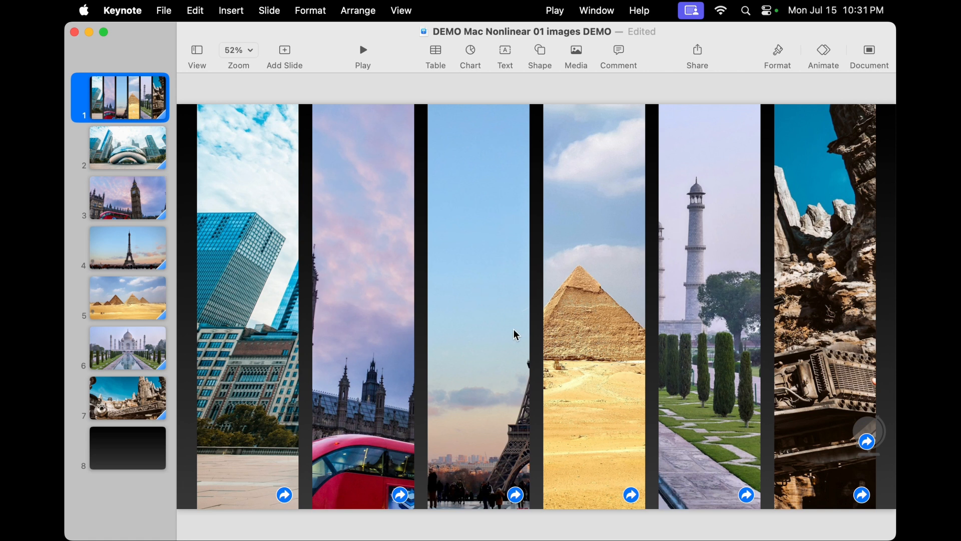
mouse_move(156, 387)
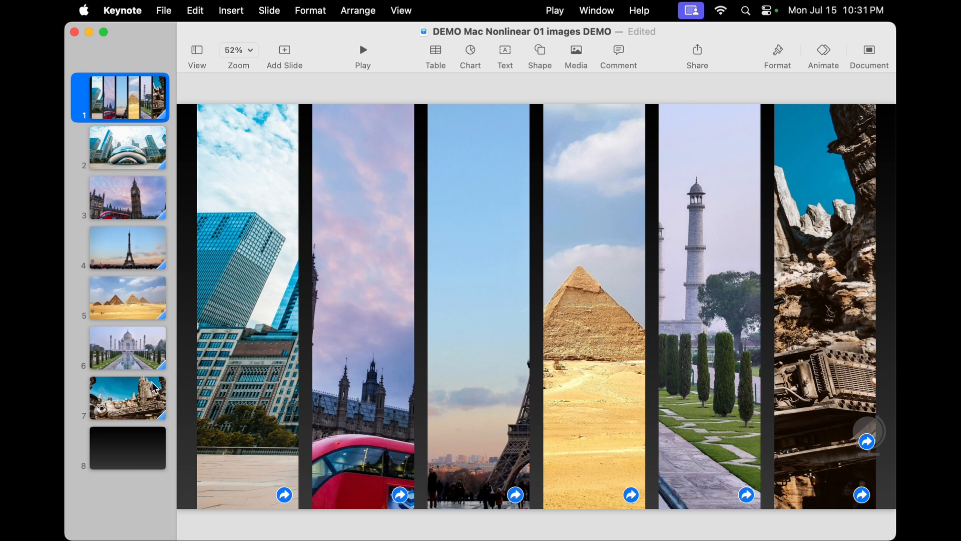
mouse_move(870, 433)
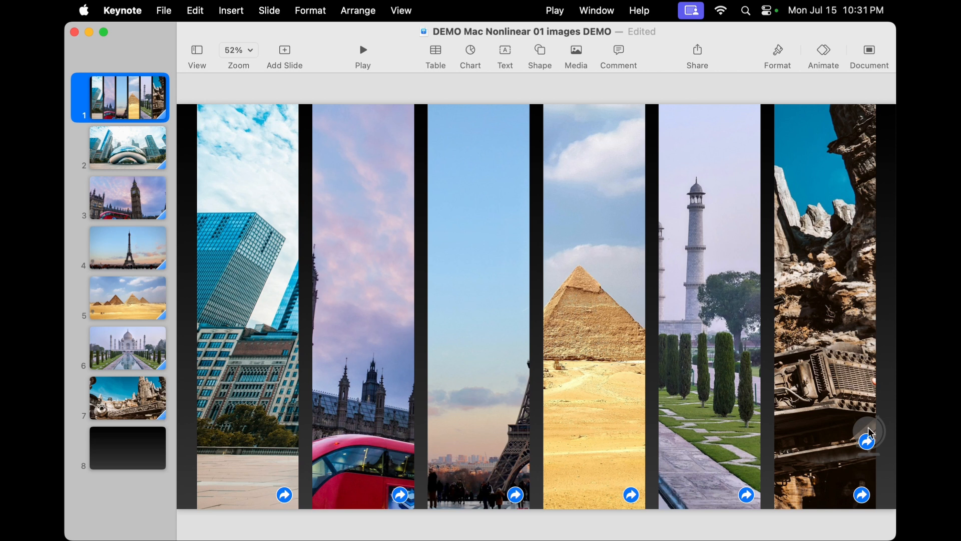
mouse_move(141, 190)
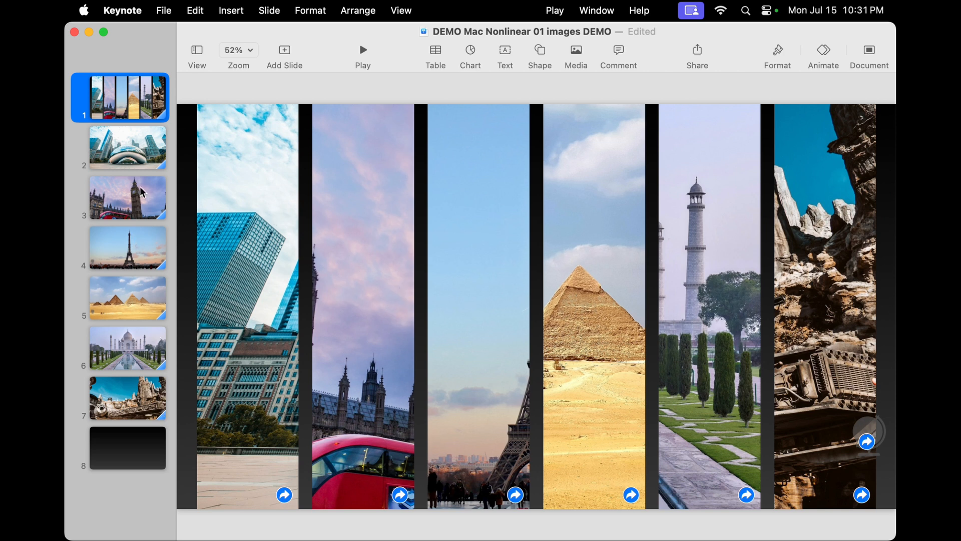
left_click(128, 197)
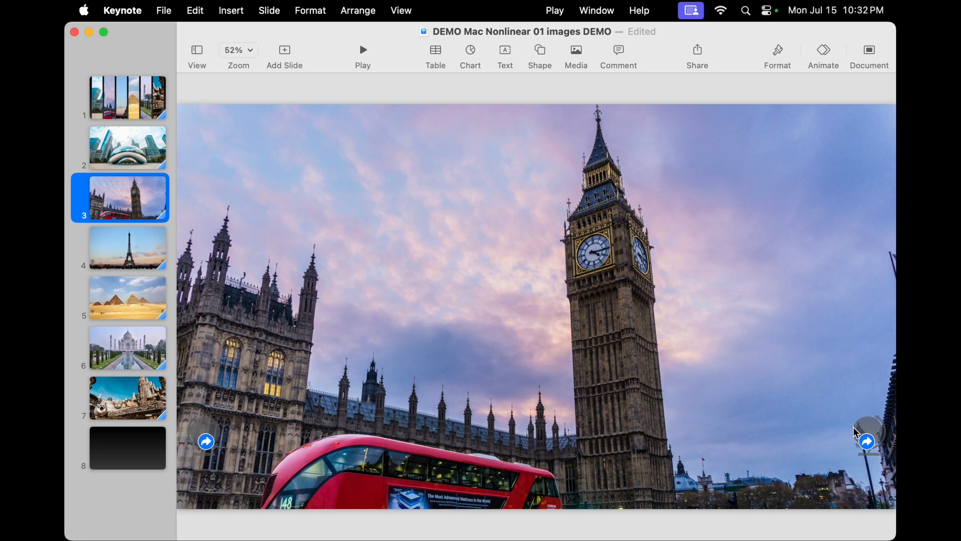
left_click(128, 97)
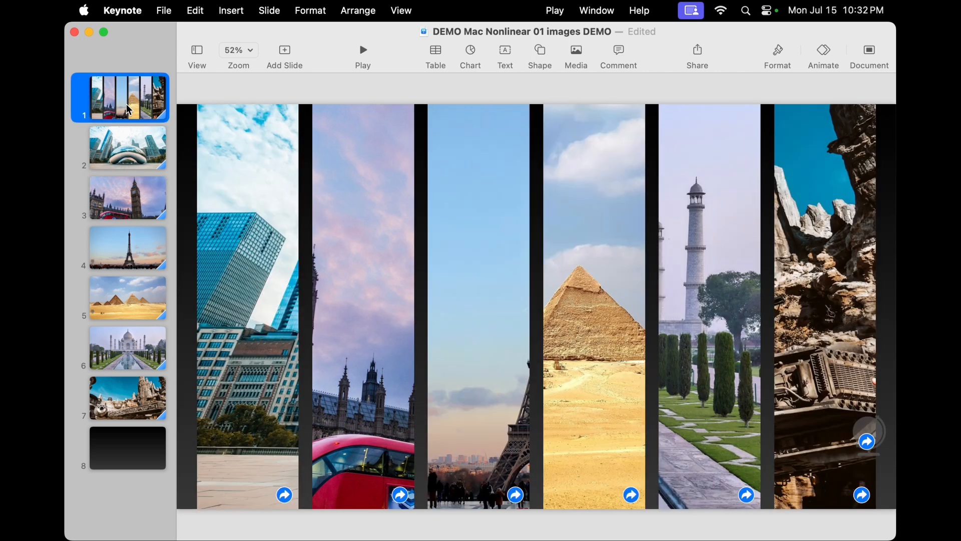